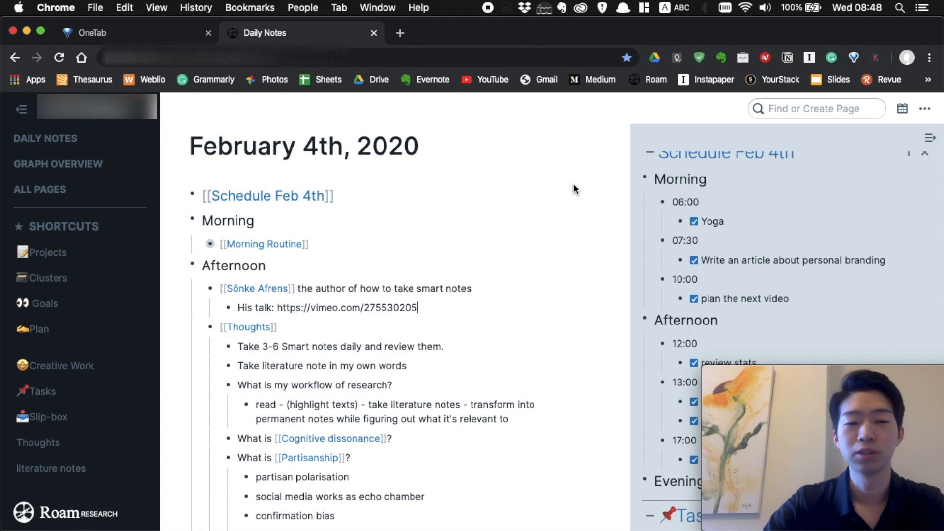
Scroll through the Daily Notes to reach the February 5th, 2020 note.
scroll("down", 3)
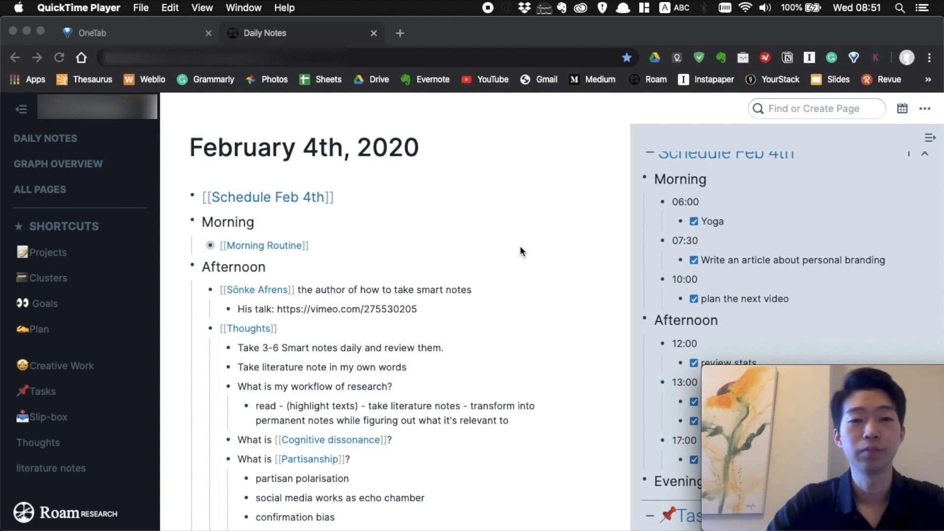
mouse_move(297, 191)
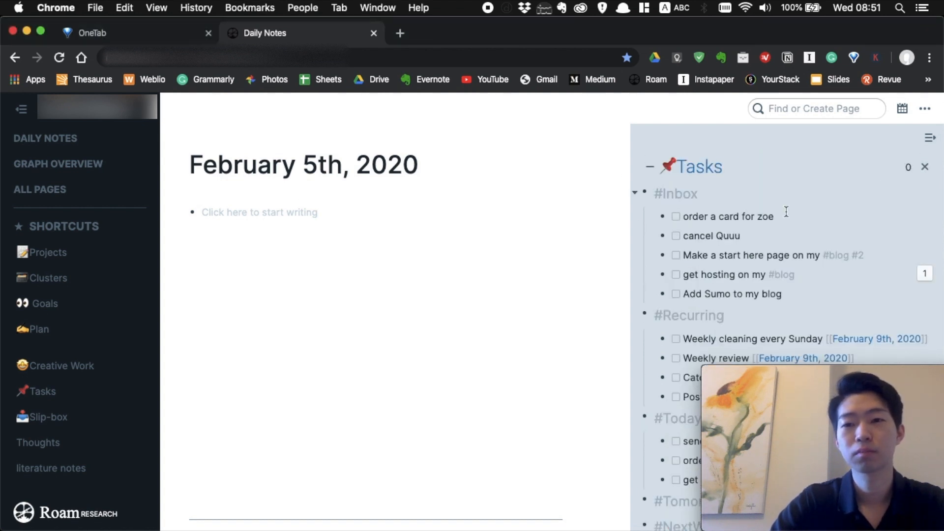
Write the link [[Schedule Feb 5th]] in the February 5th note and follow it to the new page.
left_click(259, 212)
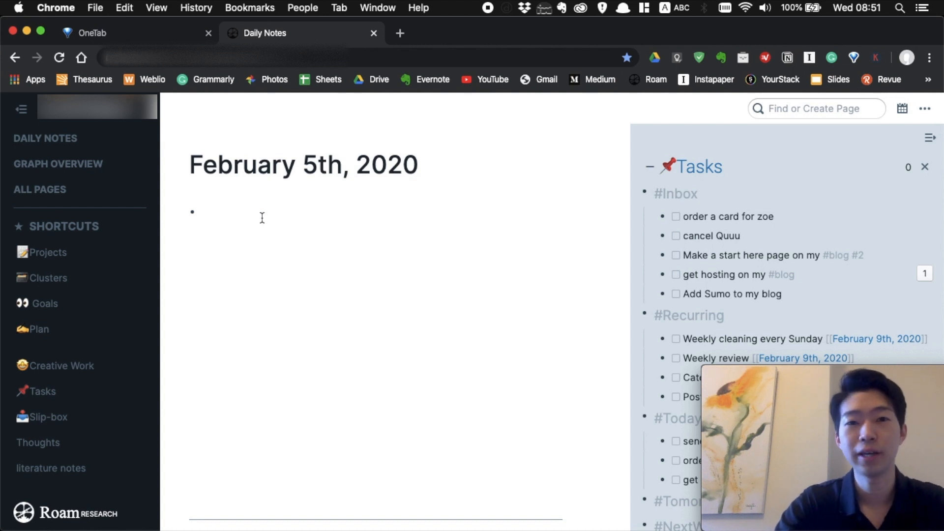
type("[[")
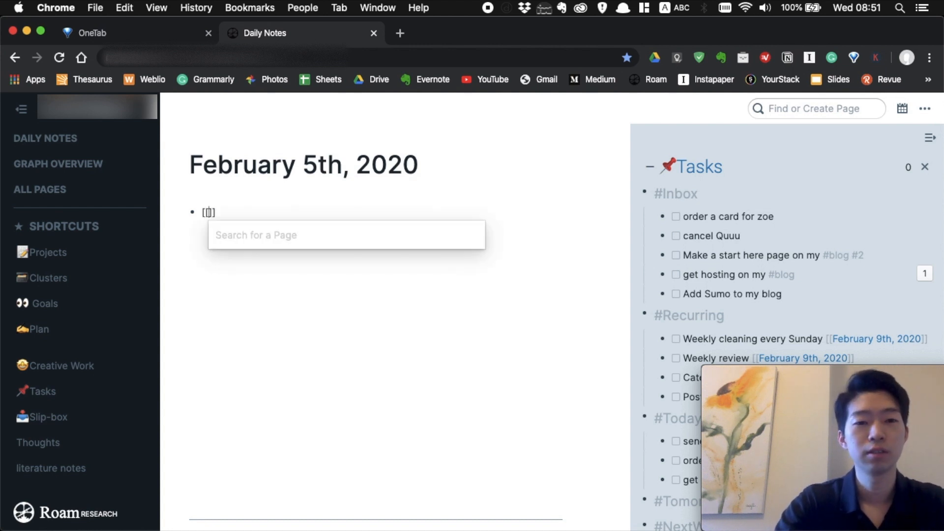
type("Schedule Feb")
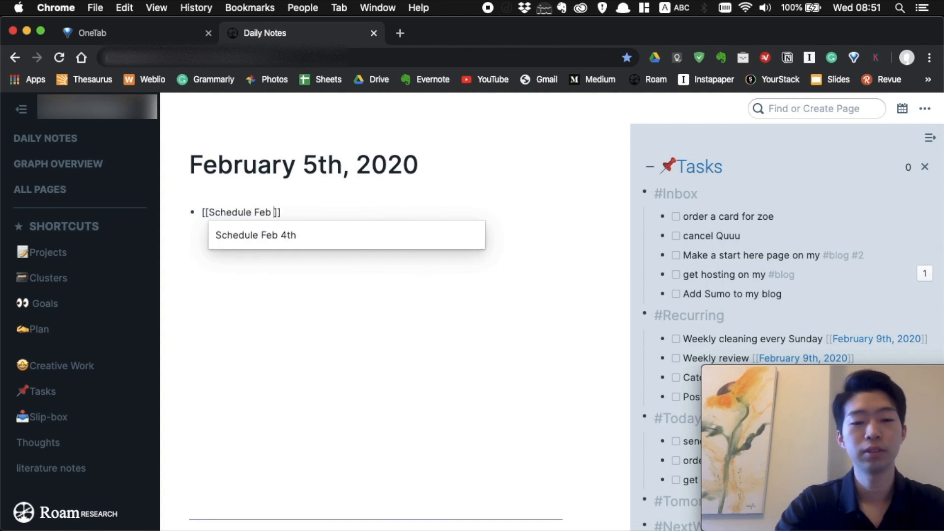
type("5th")
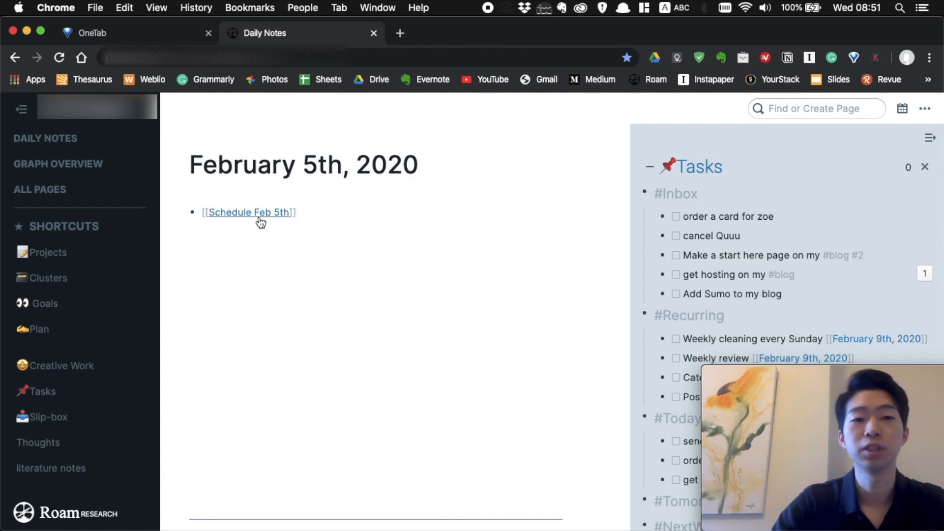
left_click(249, 212)
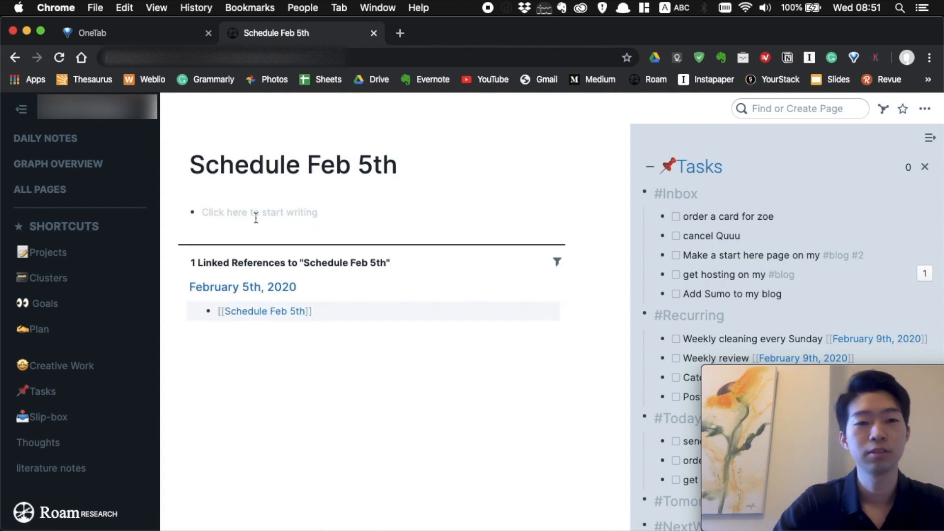
Create Morning, Afternoon and Evening blocks, then begin a slash command under Morning.
left_click(260, 212)
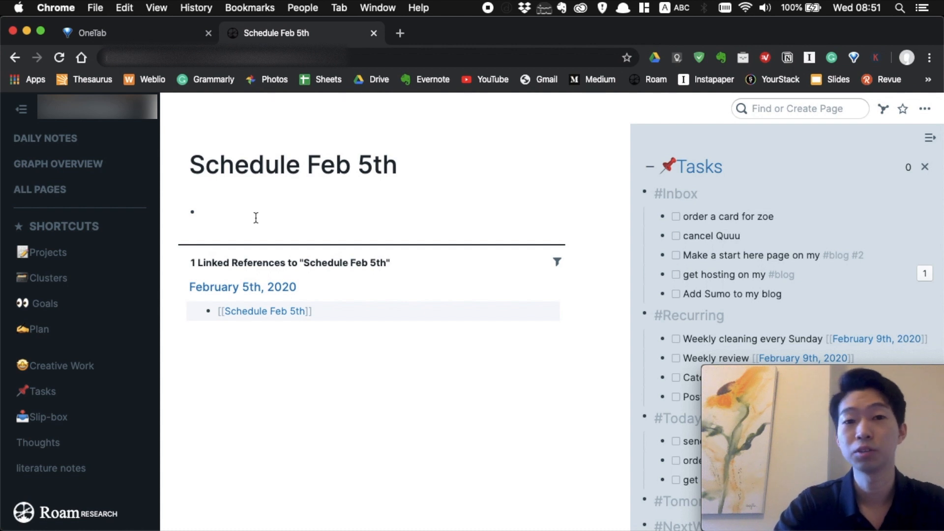
type("Morning")
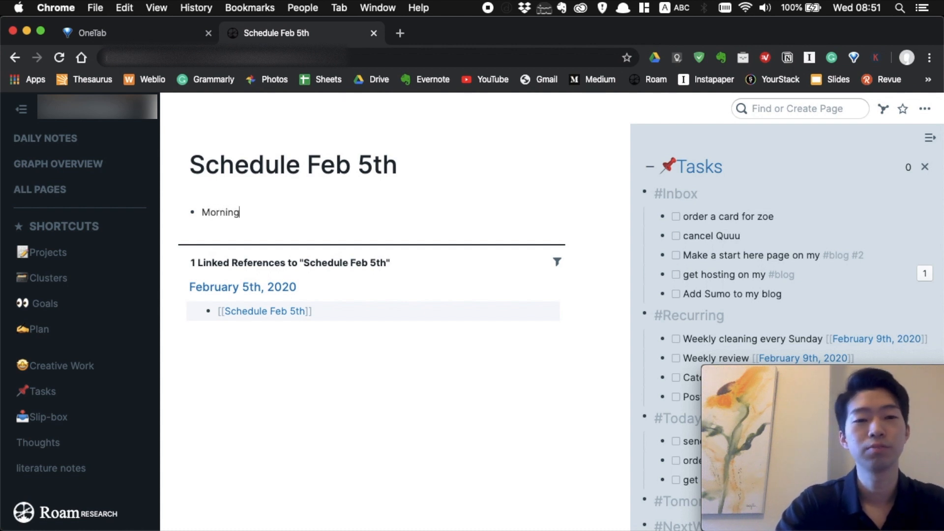
type("Aftenoon")
type("Evening")
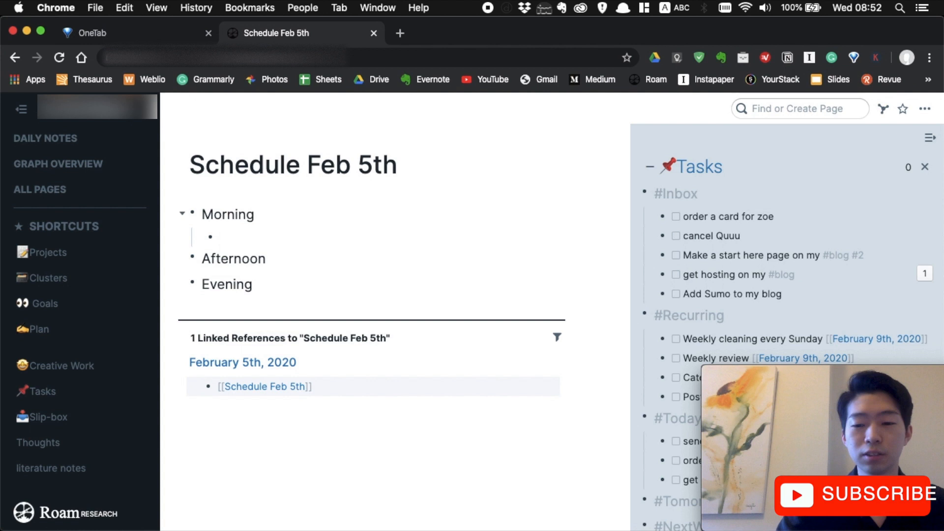
type("/")
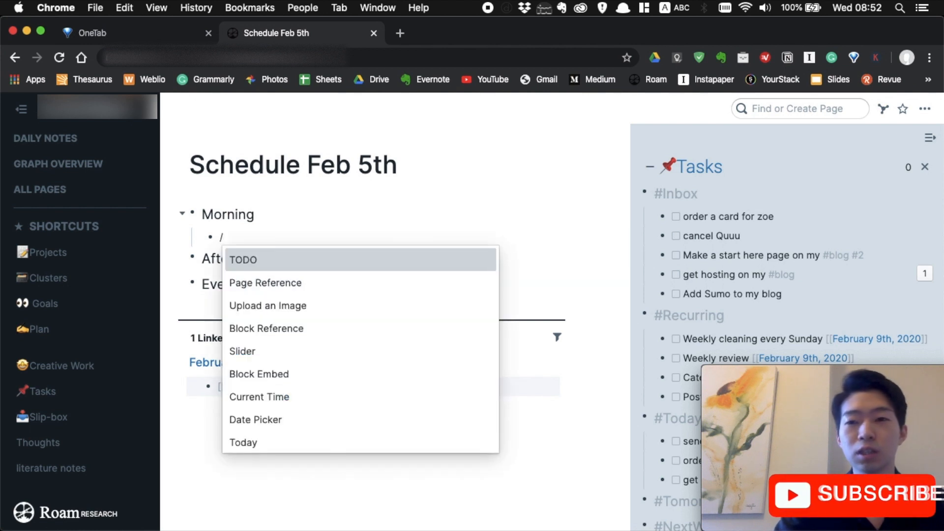
Insert the current time 08:52, then add 11:00, 12:00 and 18:00 time slots.
left_click(259, 397)
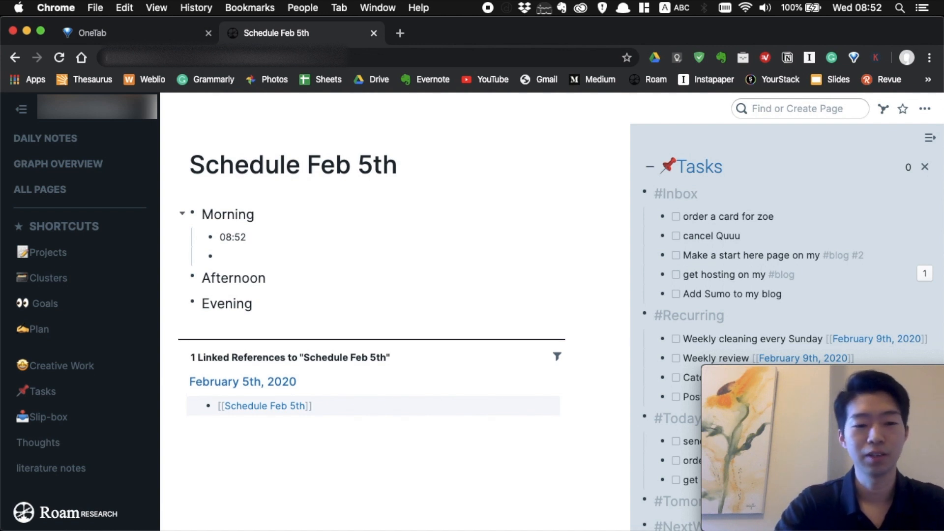
type("11:00")
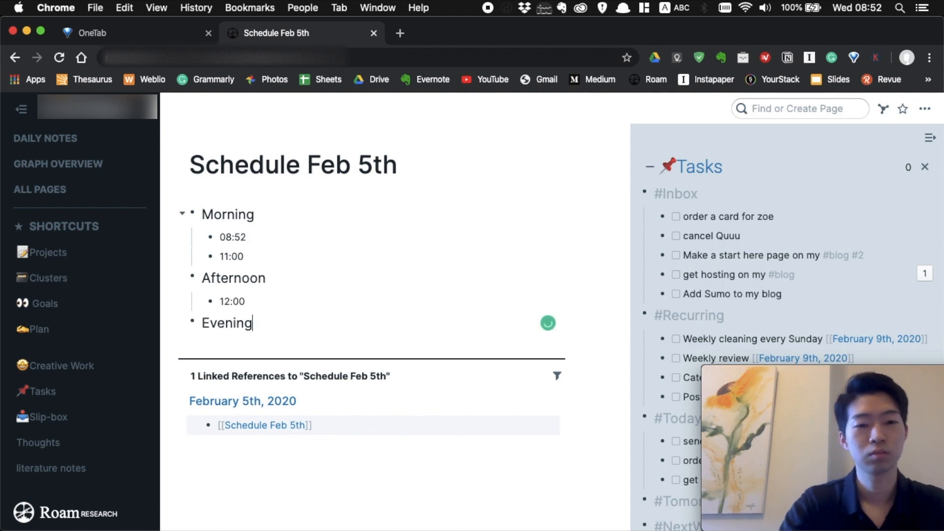
type("18:00")
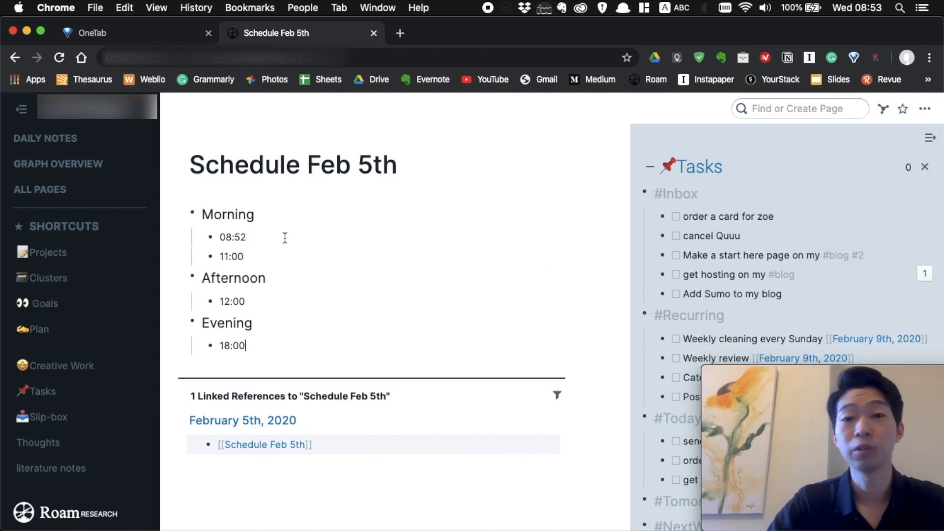
mouse_move(572, 261)
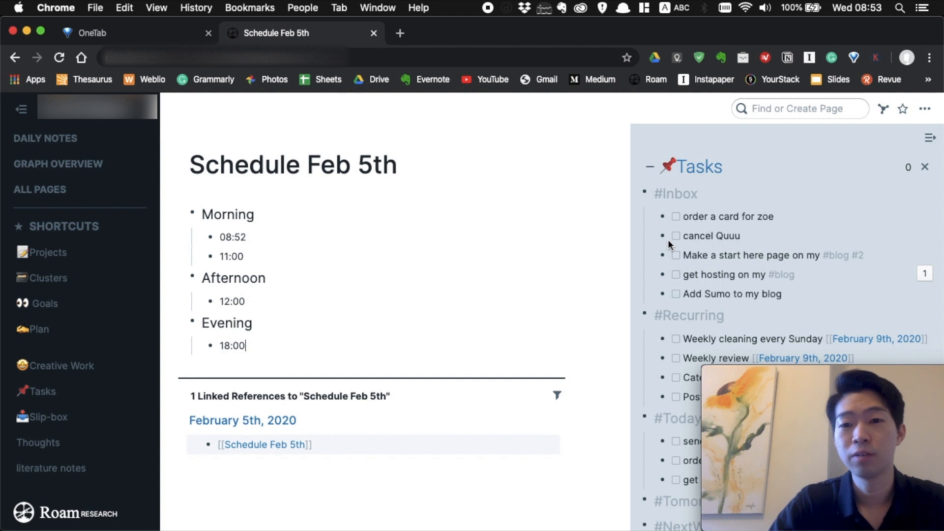
mouse_move(661, 255)
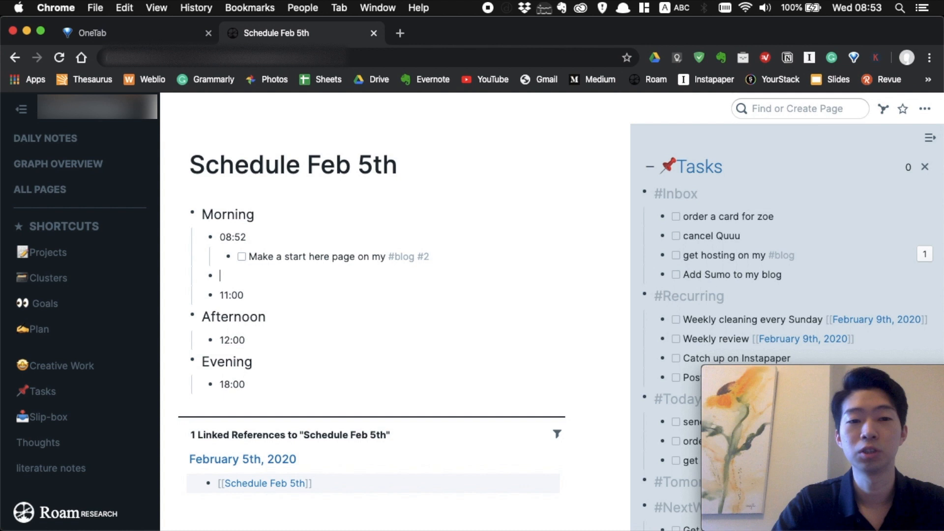
Add a 10:00 Morning slot holding the TODO 'film a video about Roam!'.
type("10:00")
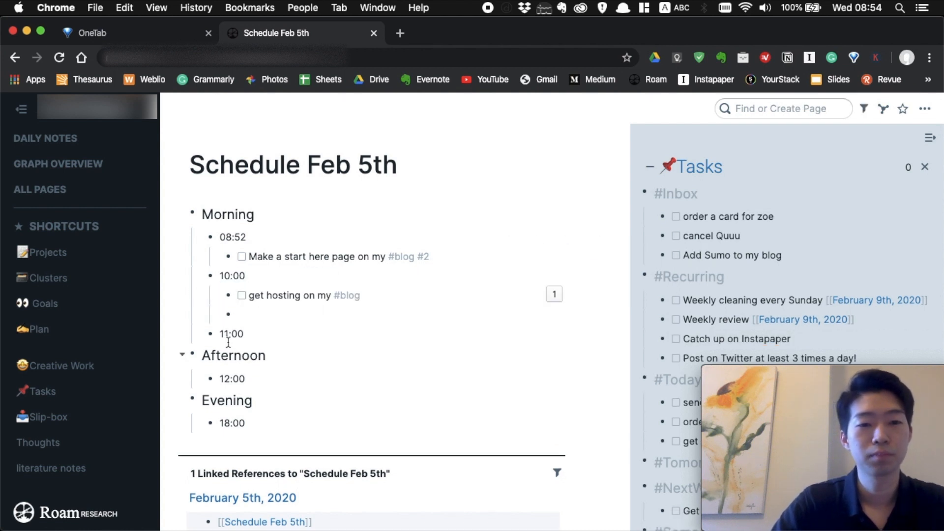
left_click(238, 314)
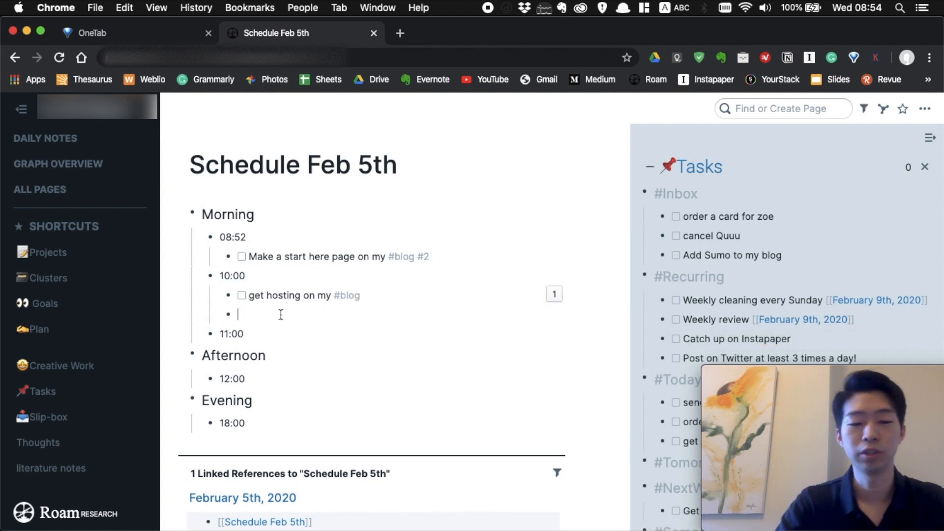
type("{{[[TODO]]}}")
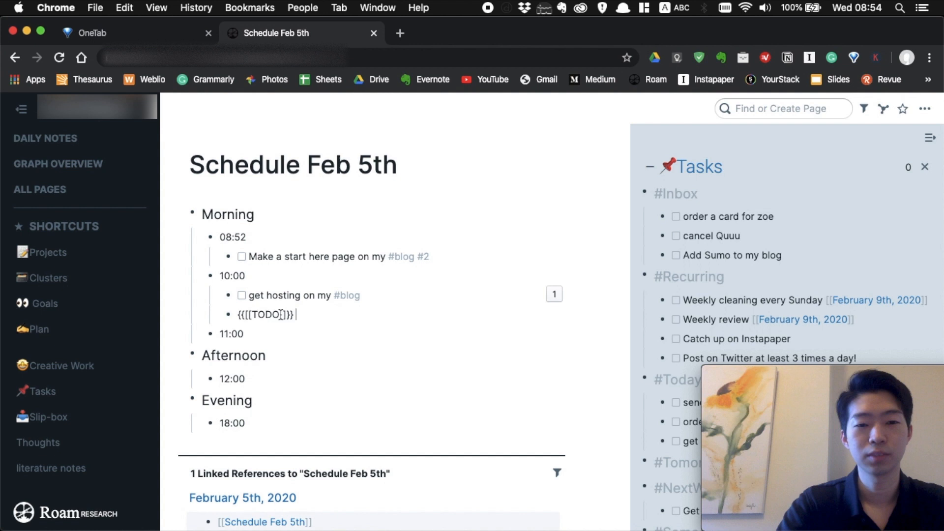
type("film a vide")
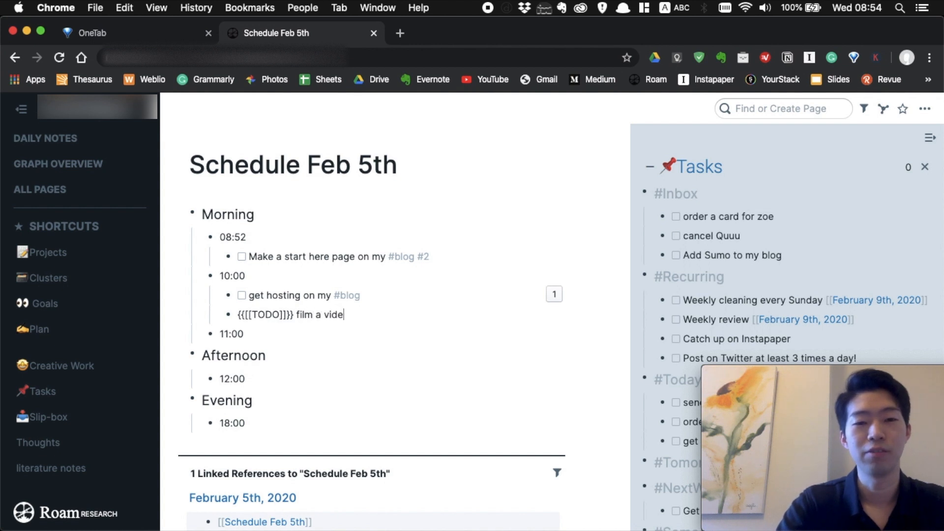
type("o about Ro")
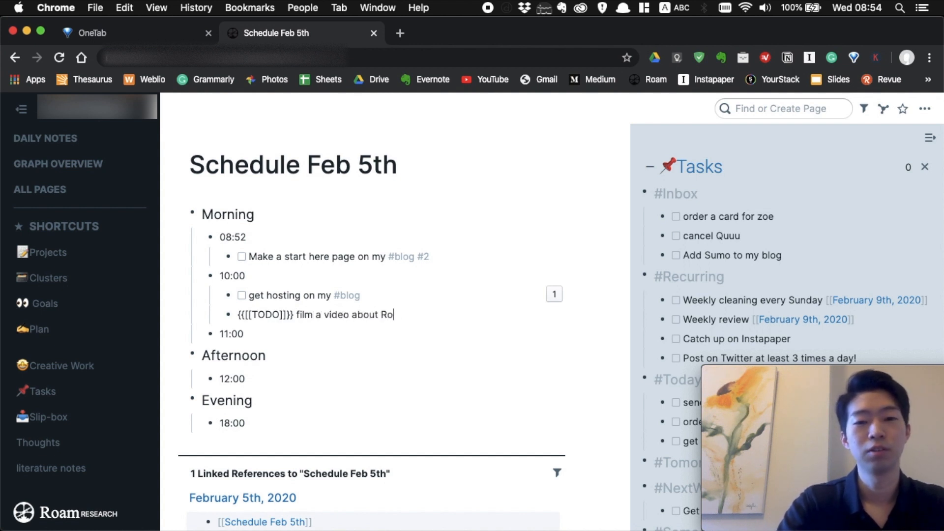
type("am!")
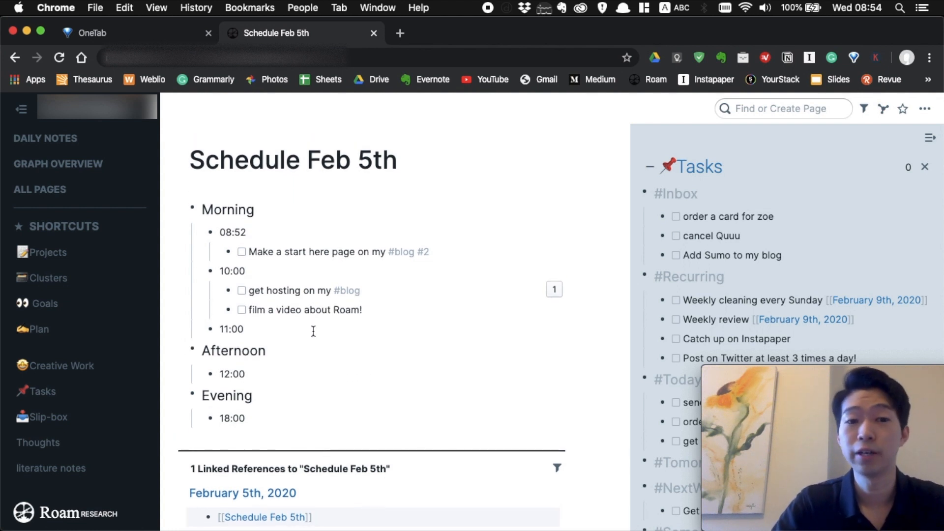
Under 11:00, create TODO blocks 'new task!' and 'new event!'.
left_click(231, 329)
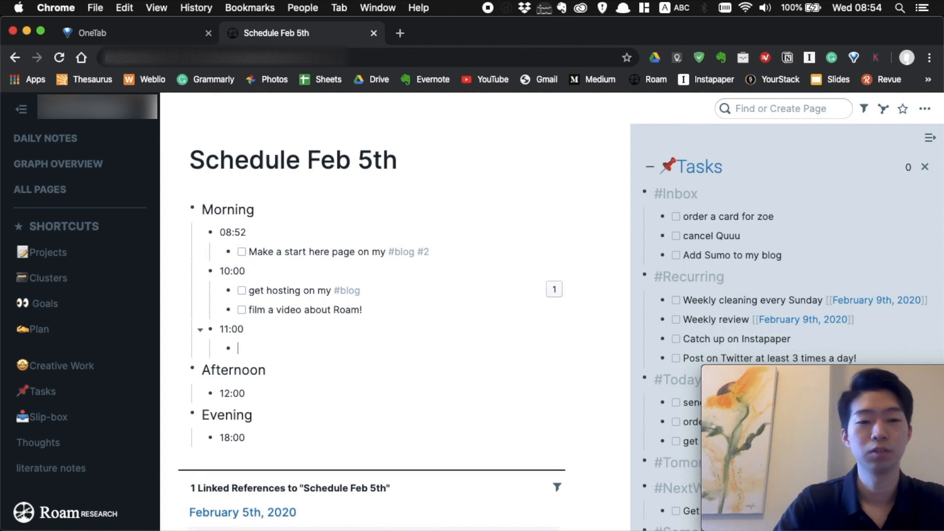
type("{{[[TODO]]}} new")
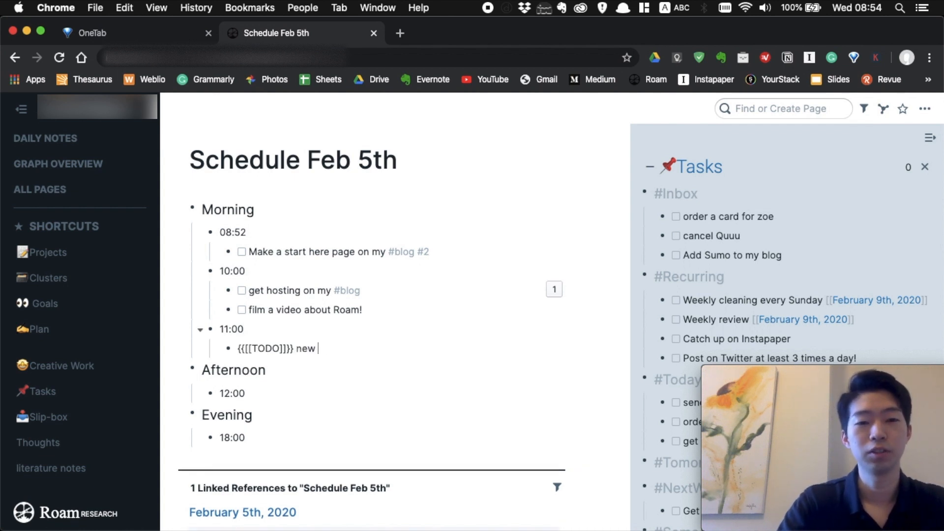
type("task!")
type("new event!")
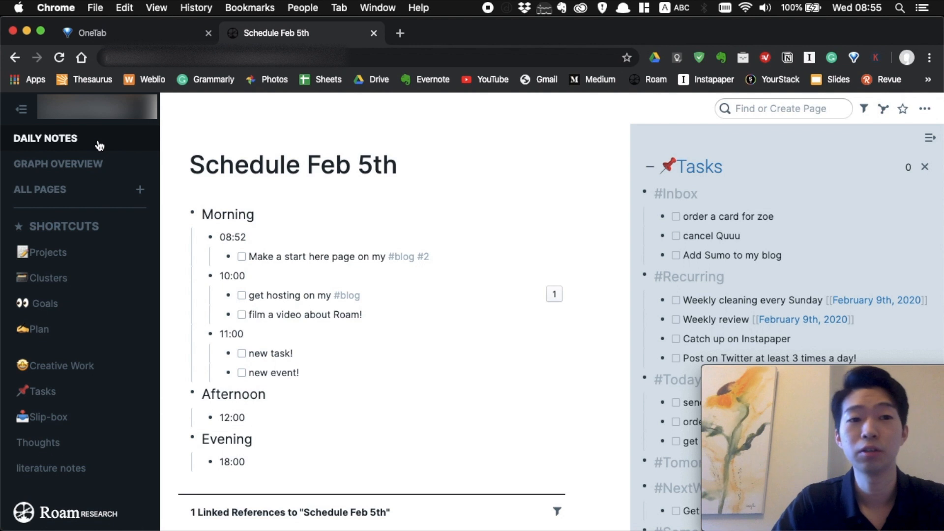
Go back to the February 5th note with Schedule Feb 5th in the sidebar and start a block under 10:00.
left_click(45, 138)
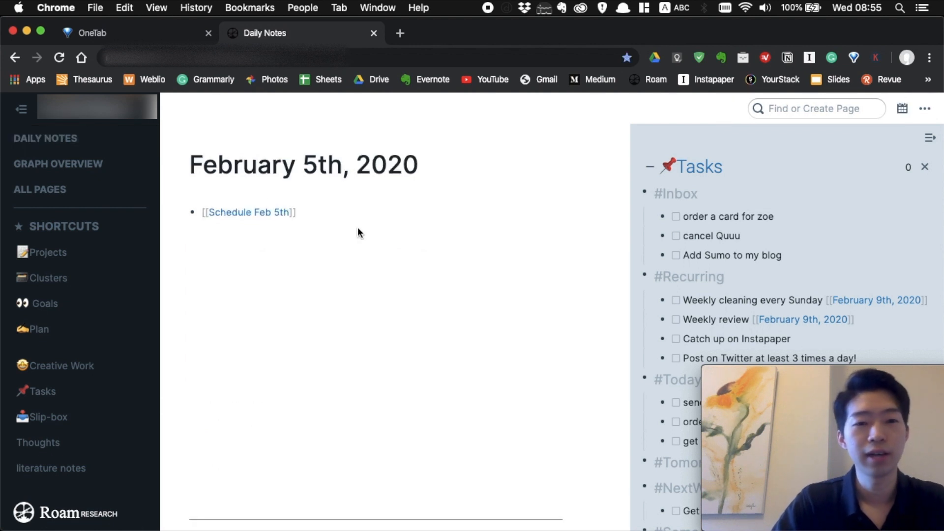
left_click(249, 212)
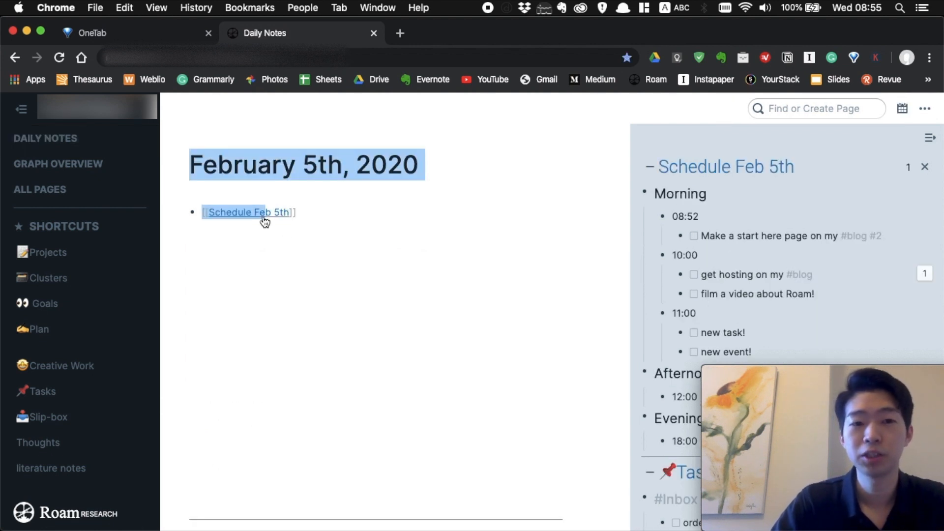
left_click(555, 271)
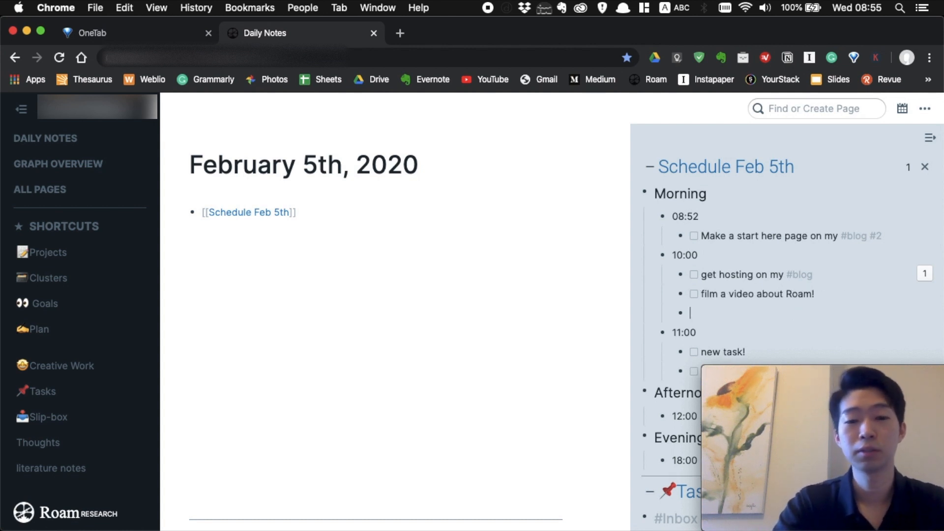
Enter the TODO 'something' in the sidebar schedule's new 10:00 block.
type("{{[[TODO]]}} somethi")
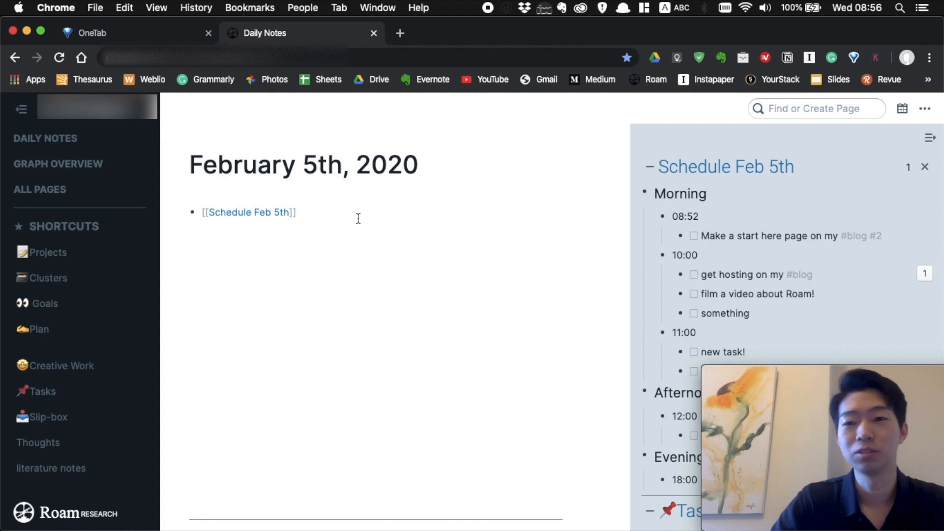
mouse_move(559, 283)
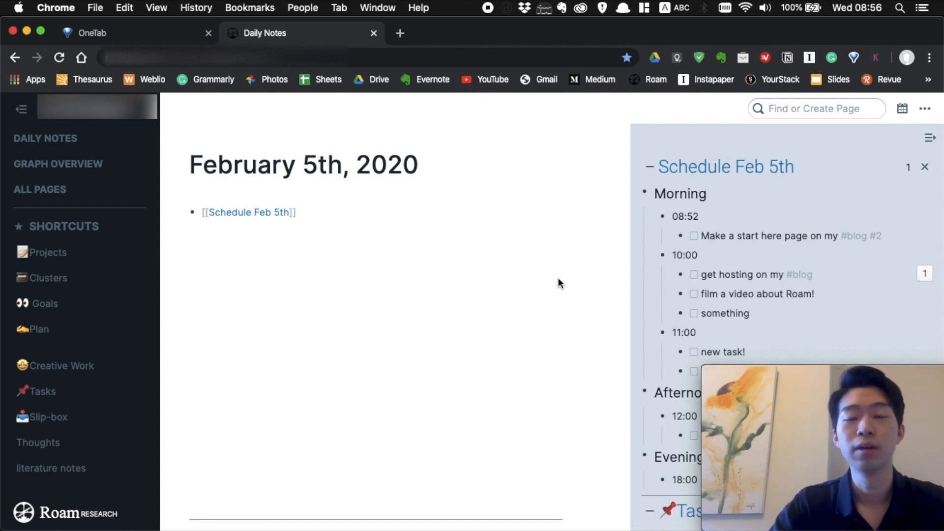
mouse_move(442, 266)
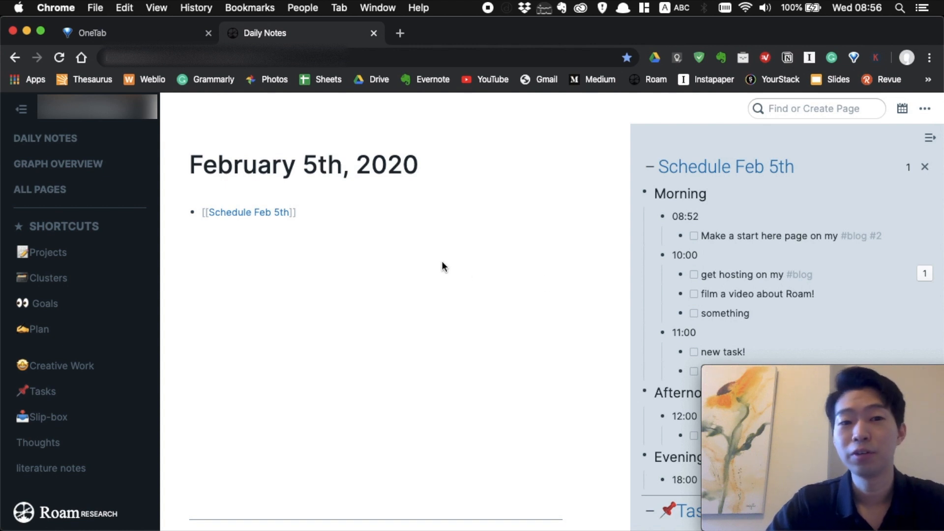